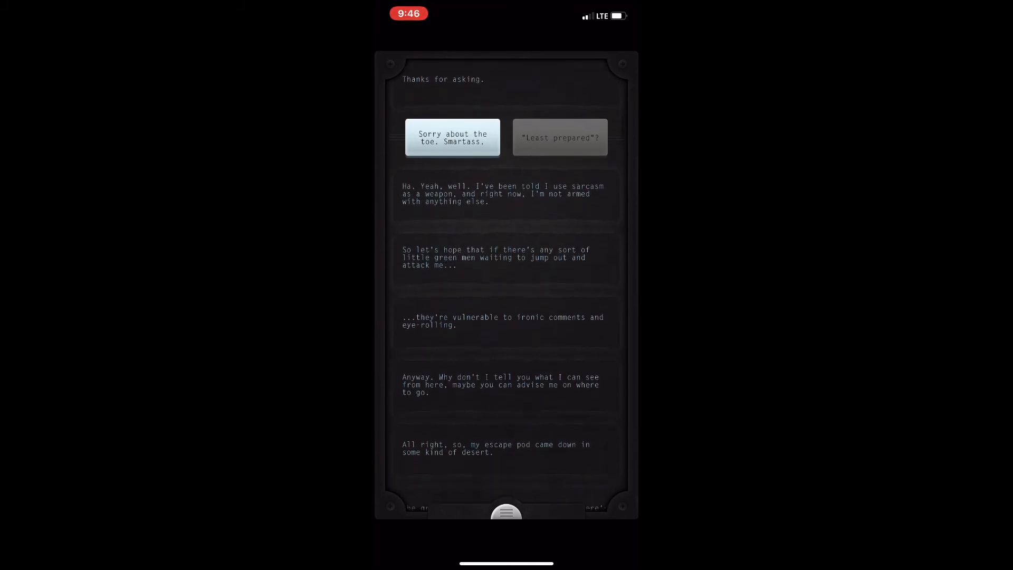
Scroll through Taylor's messages about the desert crash site, white peak and Varia smoke
{"action": "scroll", "scroll_direction": "up", "scroll_amount": 3}
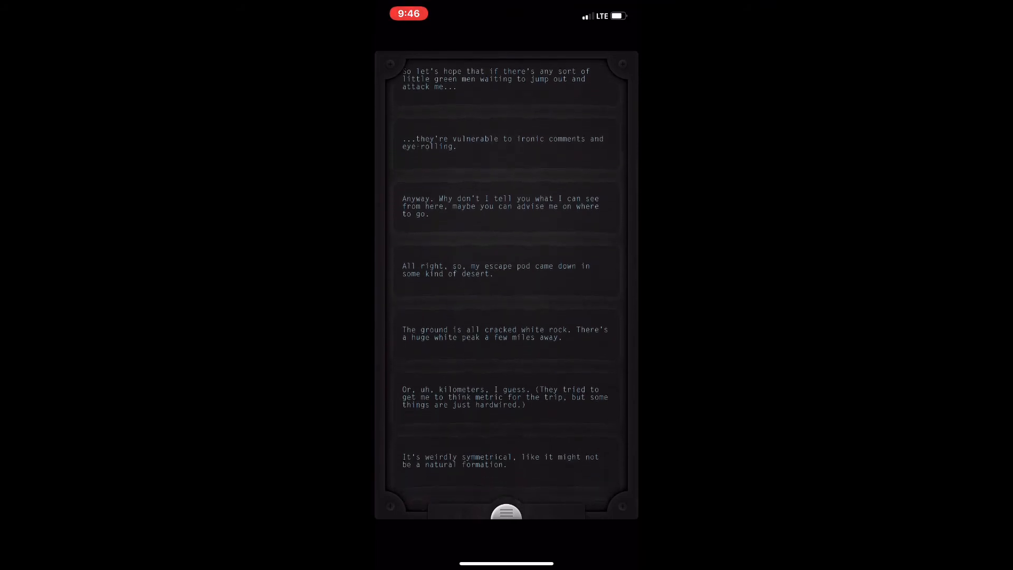
{"action": "scroll", "scroll_direction": "down", "scroll_amount": 3}
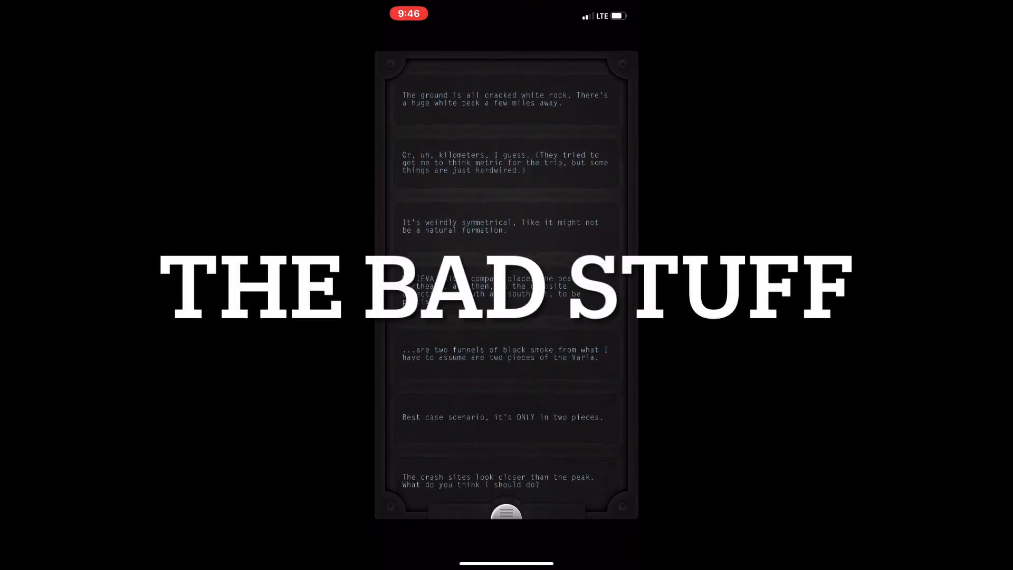
Reply 'Check the crash.' so Taylor heads for the wreck instead of the peak
{"action": "scroll", "scroll_direction": "down", "scroll_amount": 3}
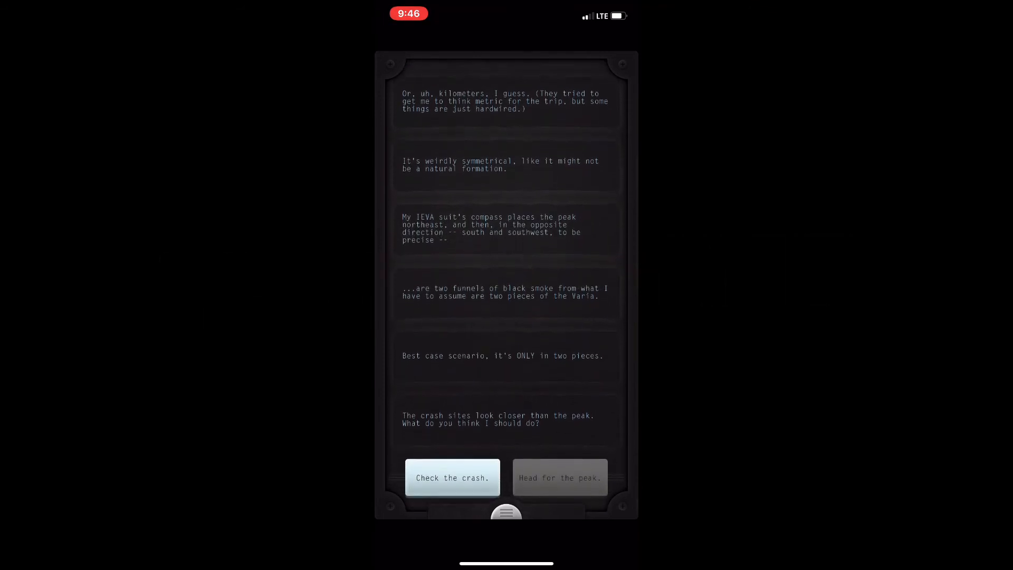
{"action": "left_click", "coordinate": [453, 477]}
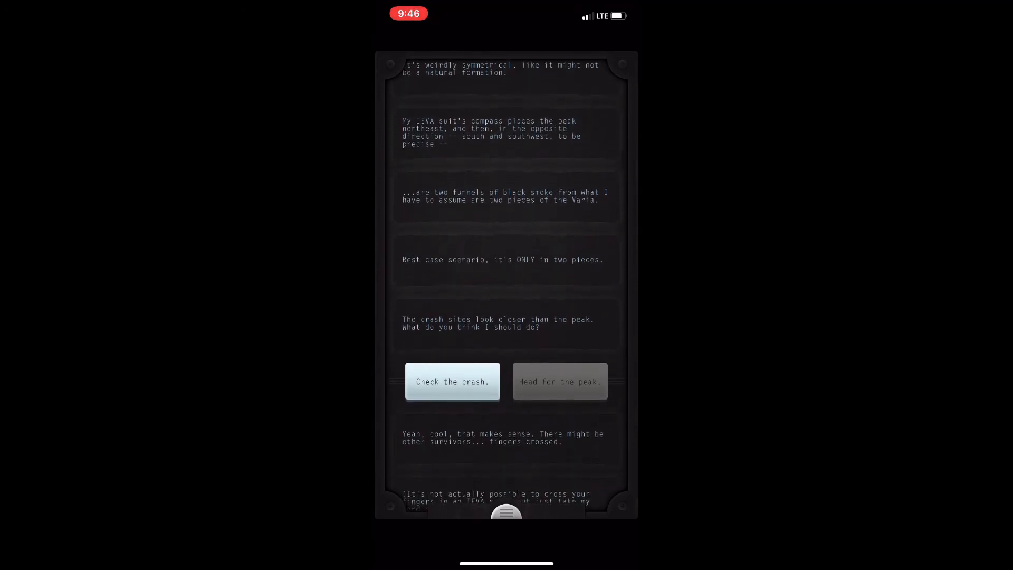
Advance to Taylor reaching the Varia wreck and reply 'Look for the crew.'
{"action": "left_click", "coordinate": [452, 381]}
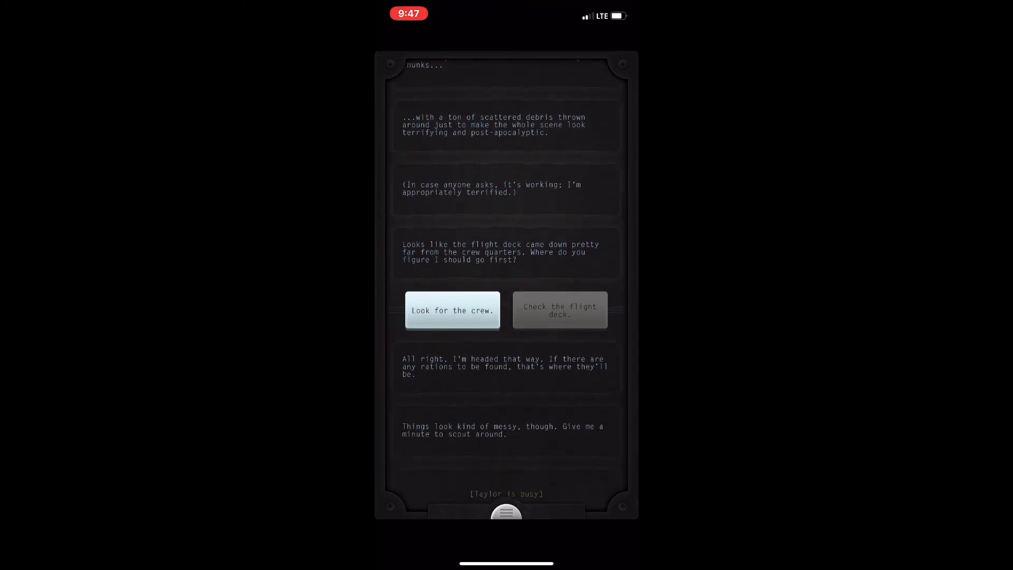
{"action": "left_click", "coordinate": [453, 311]}
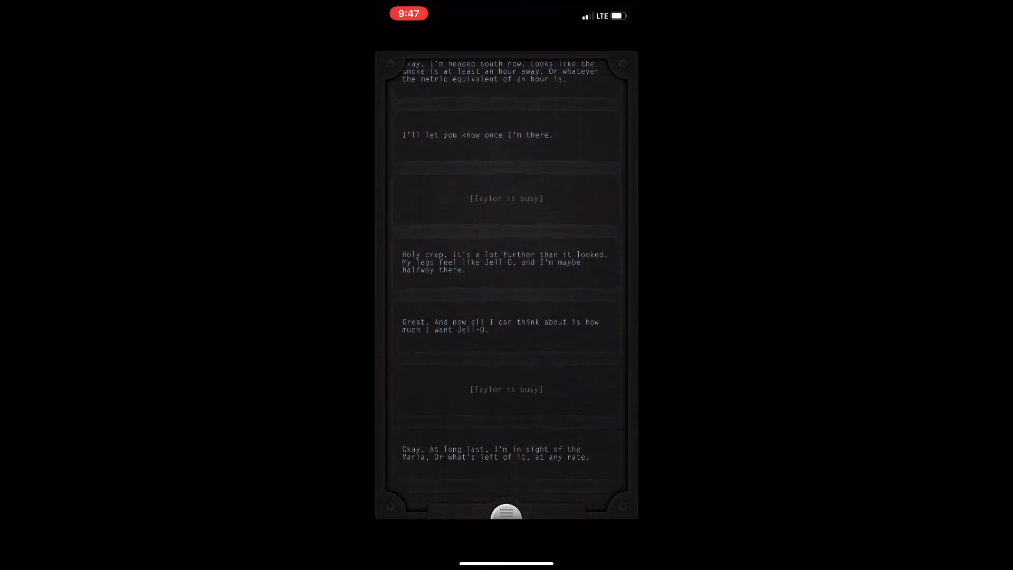